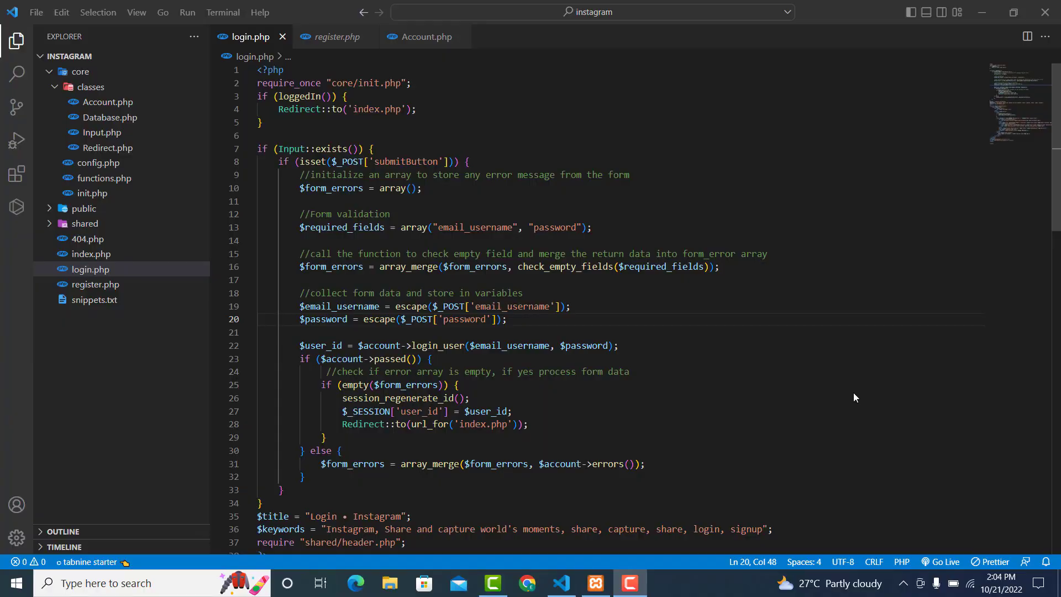
mouse_move(911, 309)
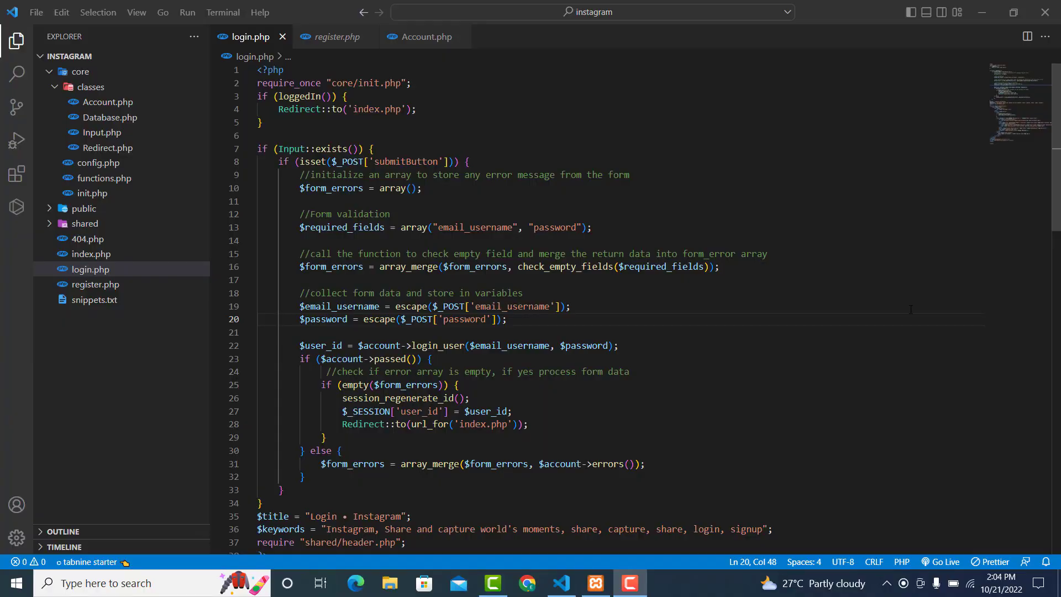
- Cut the login handler PHP block (lines 3–36) out of login.php
scroll(down, 3)
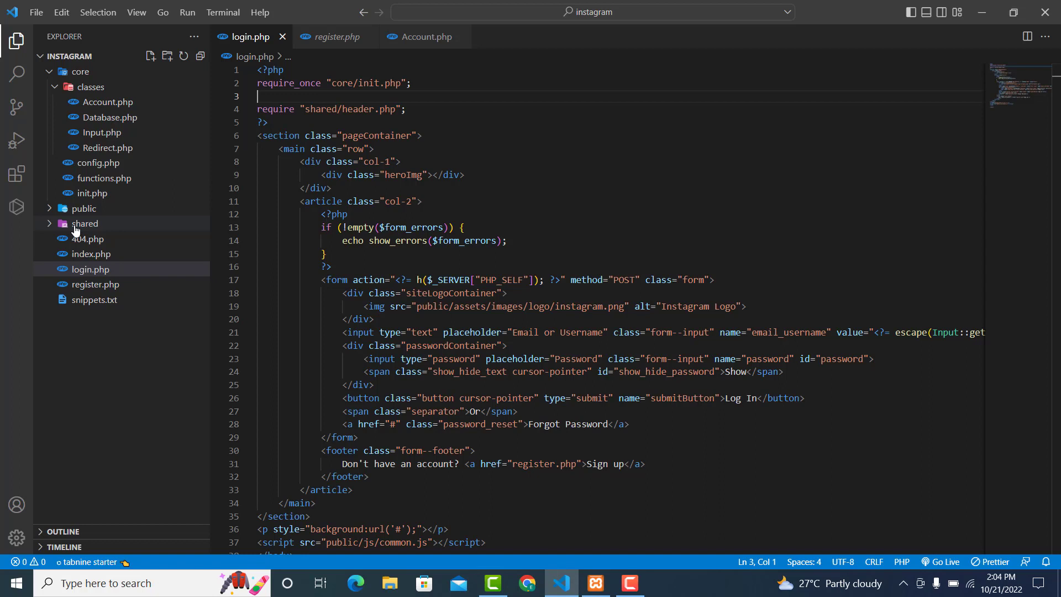
- Create login_handlers.php inside the shared folder
right_click(84, 223)
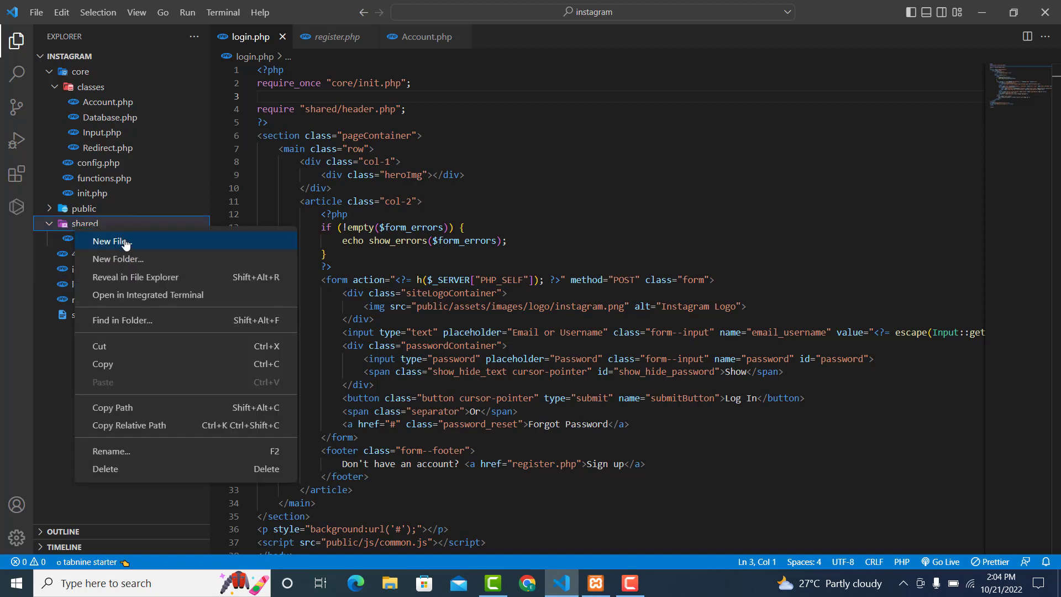
click(114, 242)
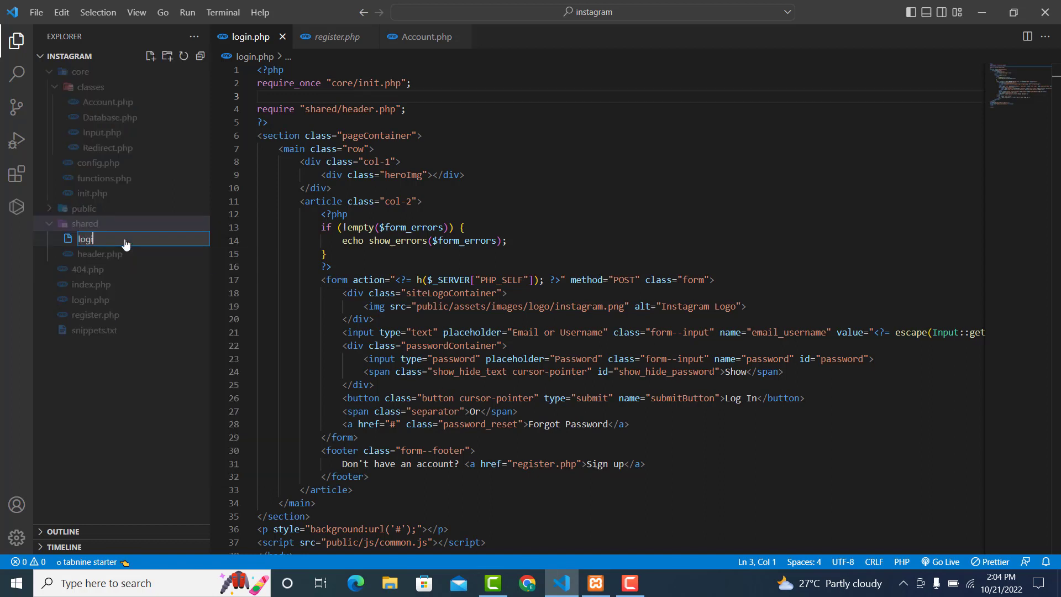
text(n.)
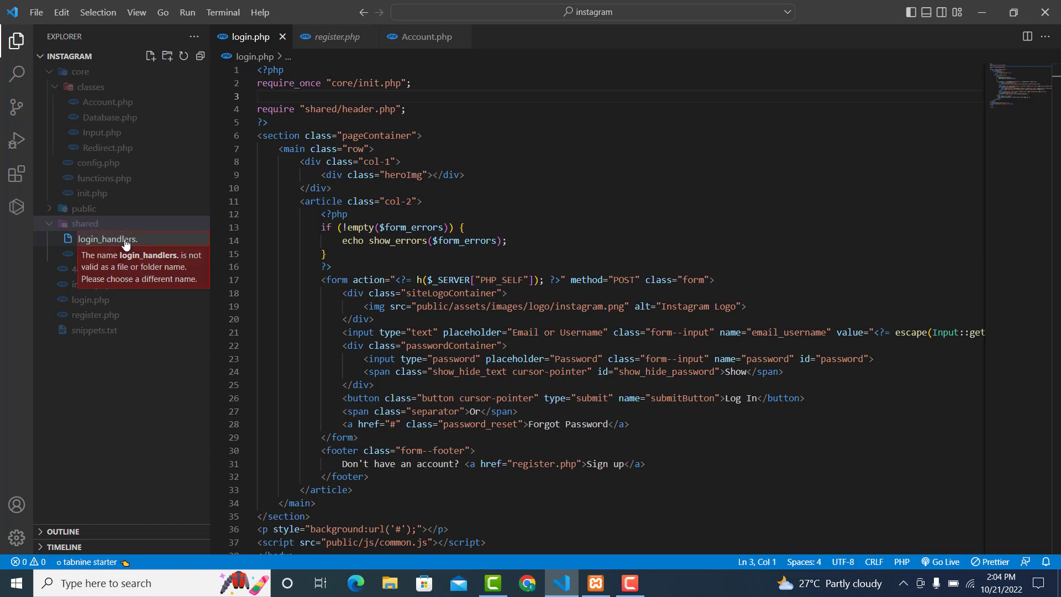
key(Return)
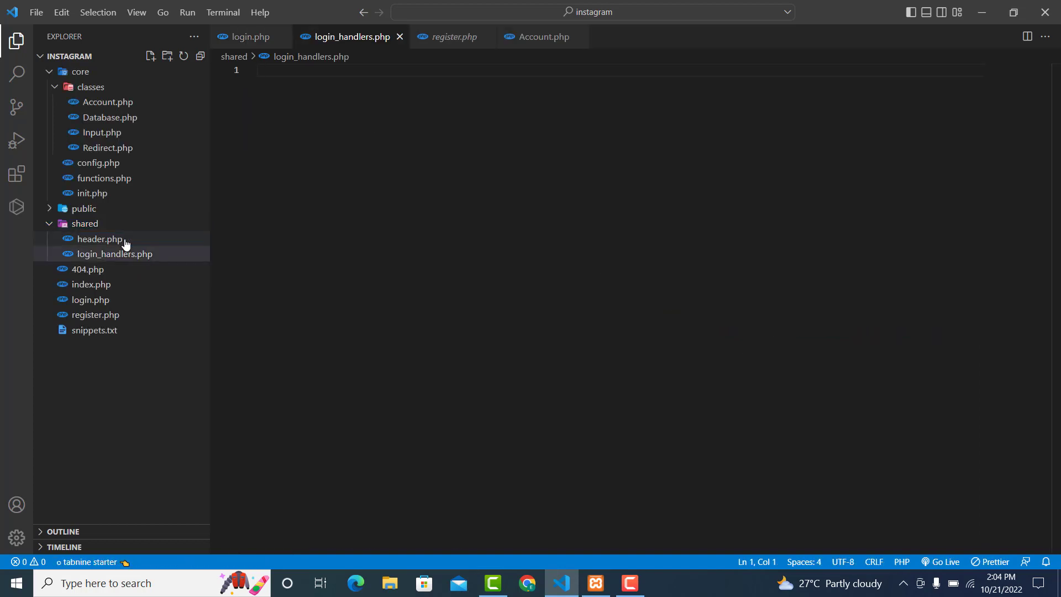
- Paste the cut login handler code into login_handlers.php between <?php and ?> tags
click(115, 254)
text(<)
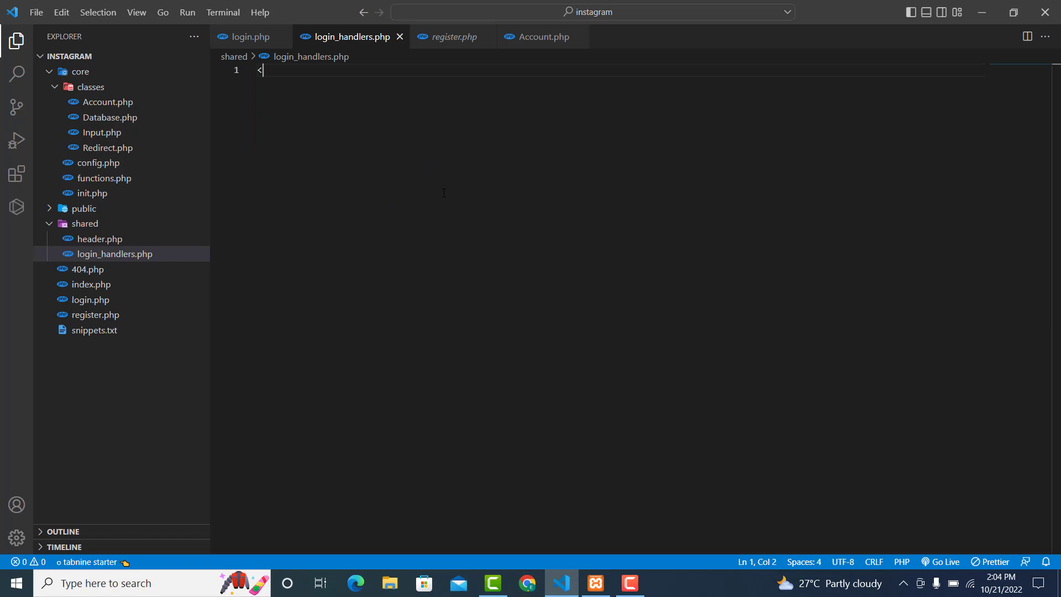
text(?php)
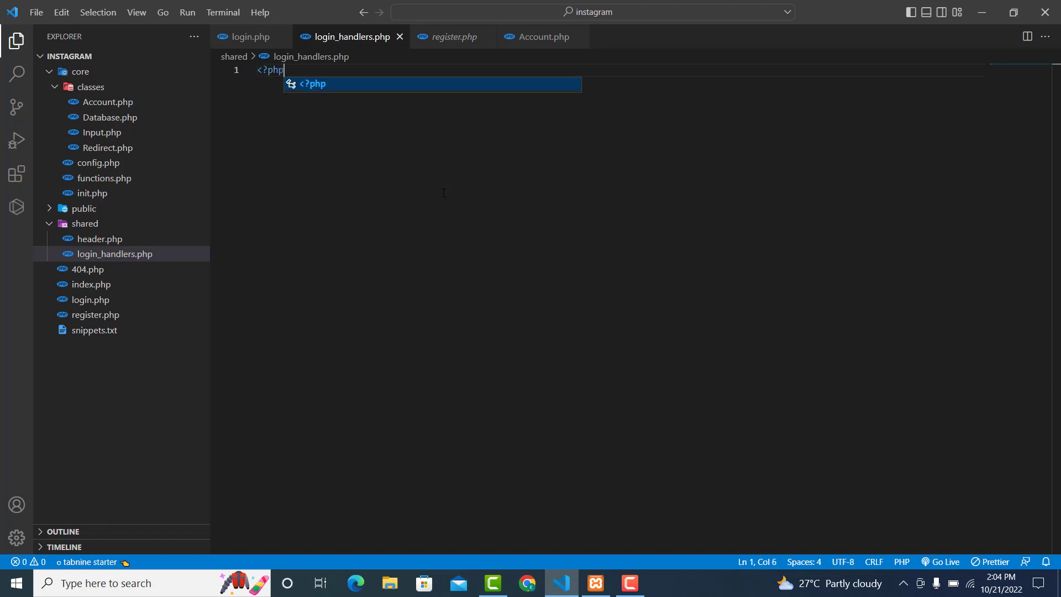
key(Enter)
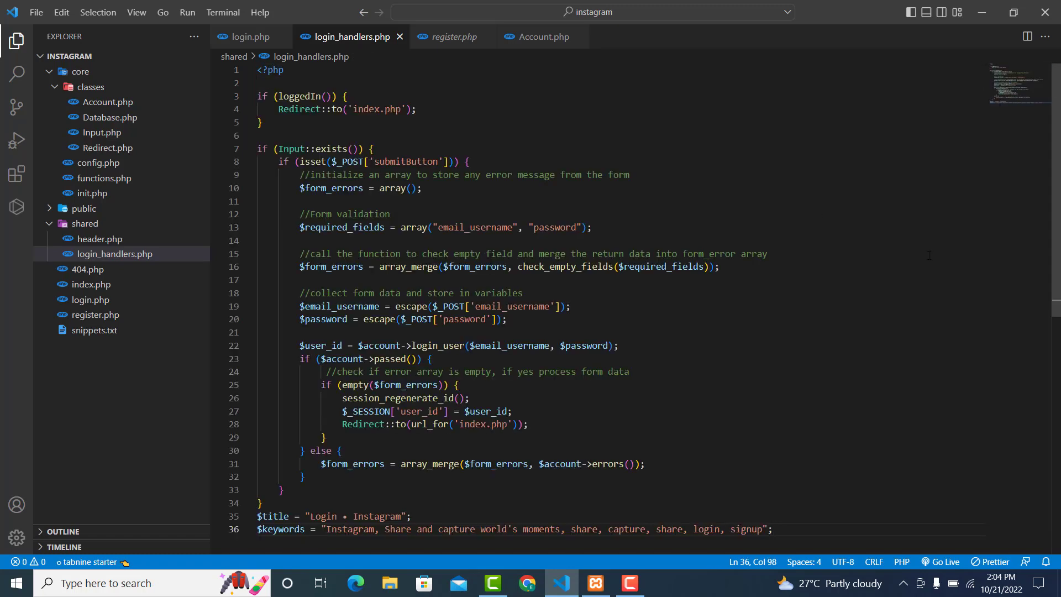
scroll(down, 3)
text(?>)
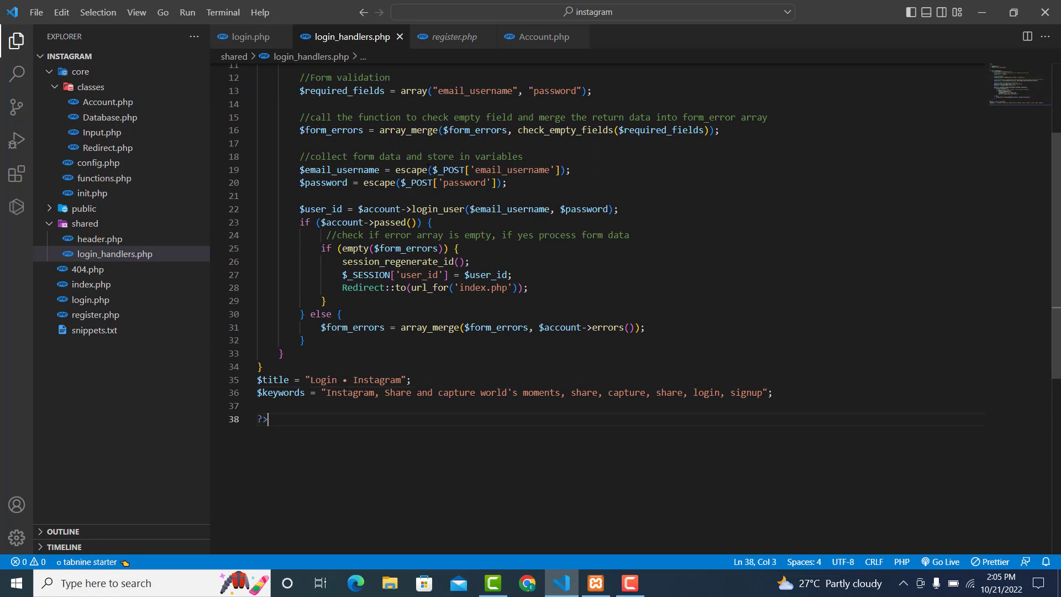
- Add require_once "shared/login_handlers.php"; to login.php after the init include
click(248, 37)
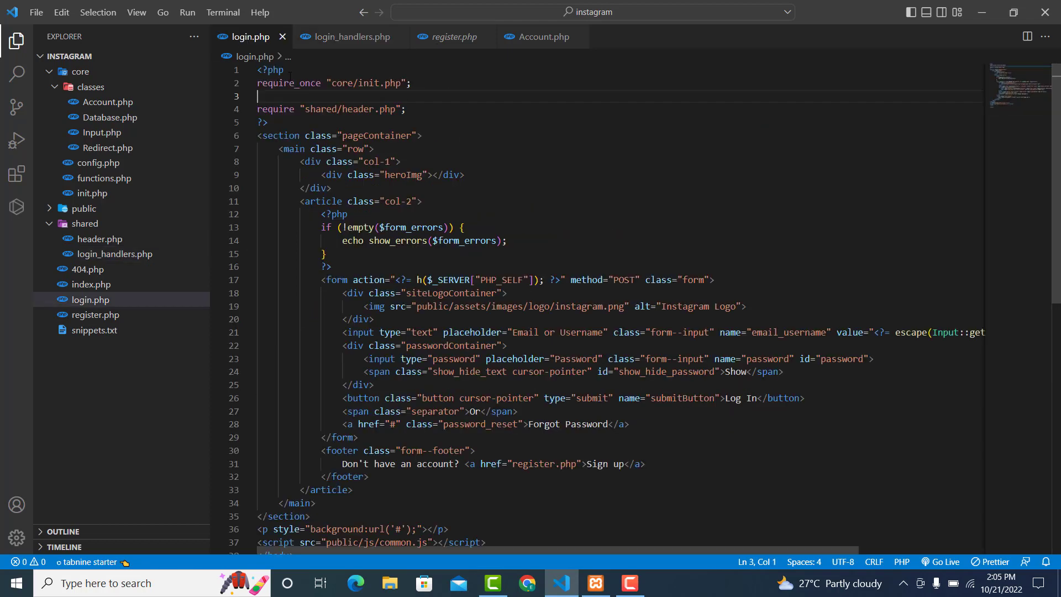
text(re)
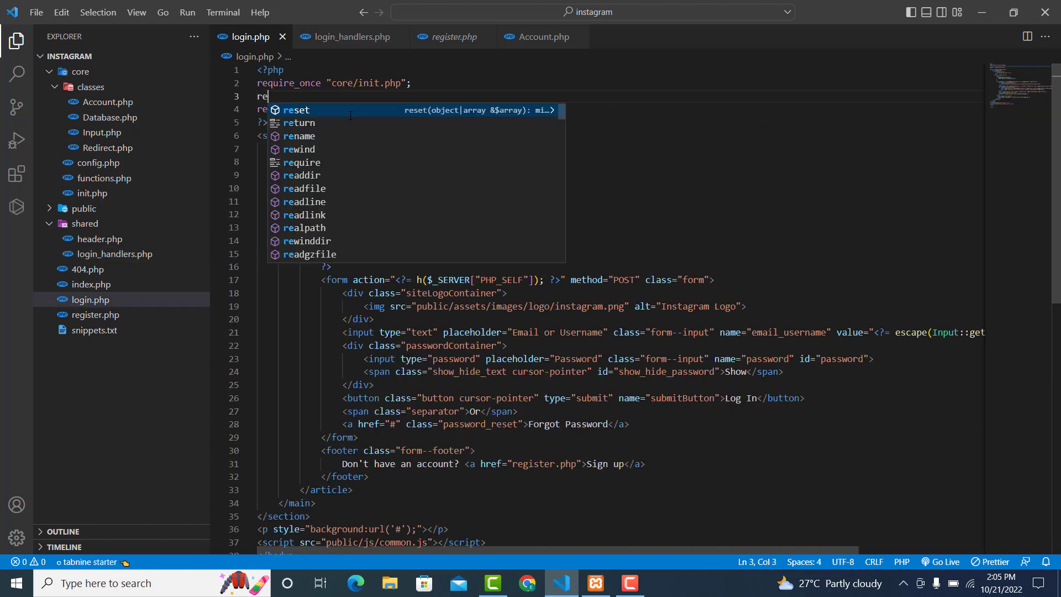
text(quire_once ")
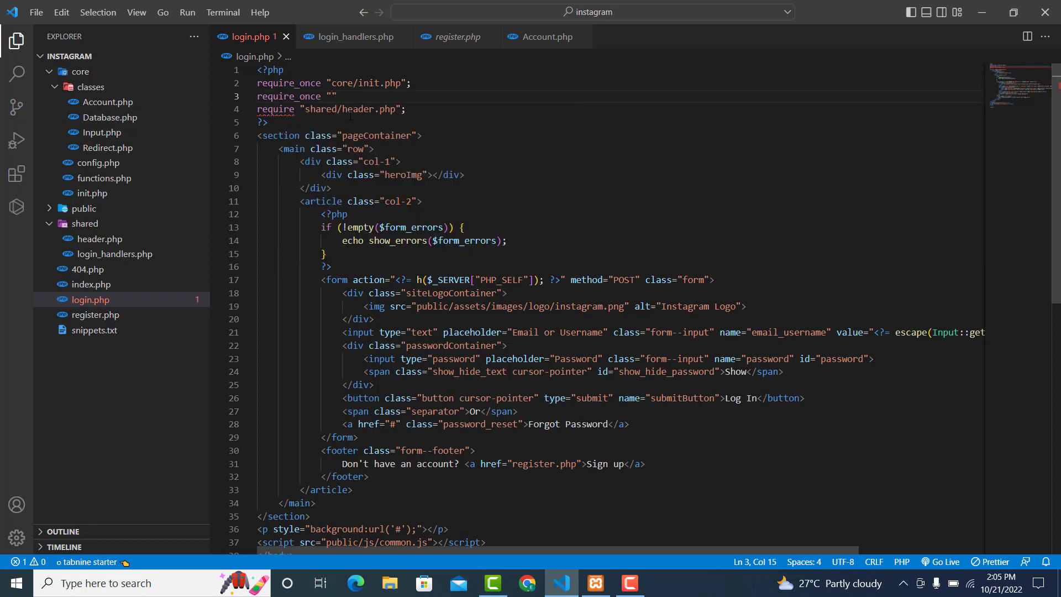
text(shared/l)
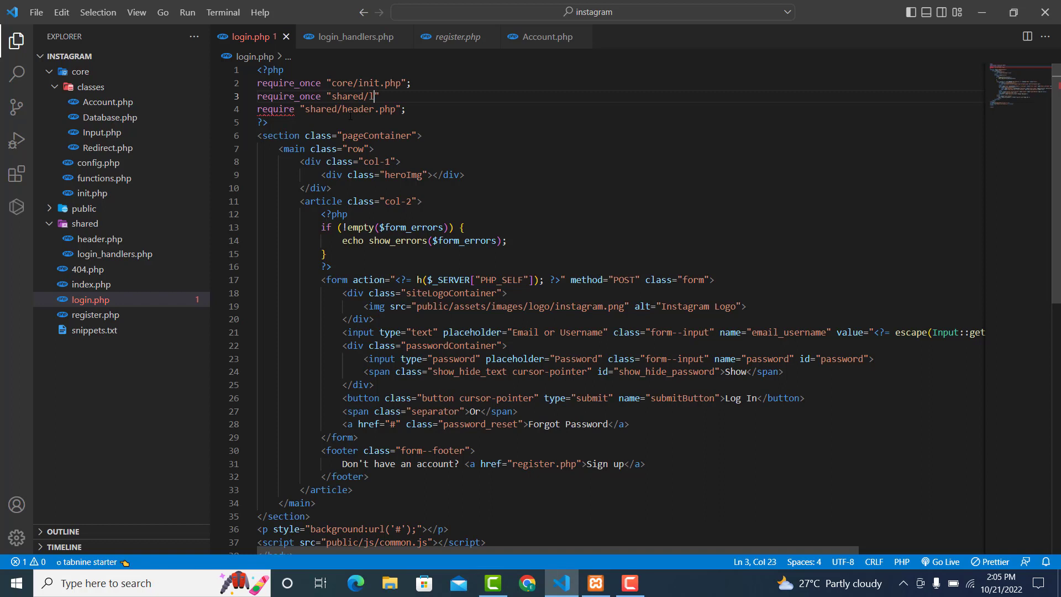
text(ogin_)
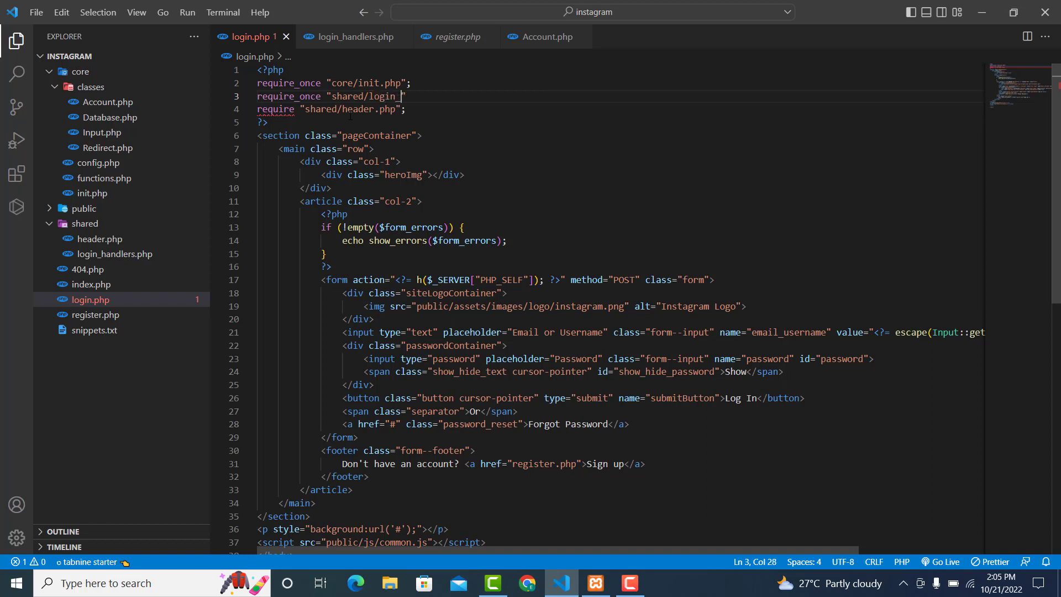
text(handlers.php)
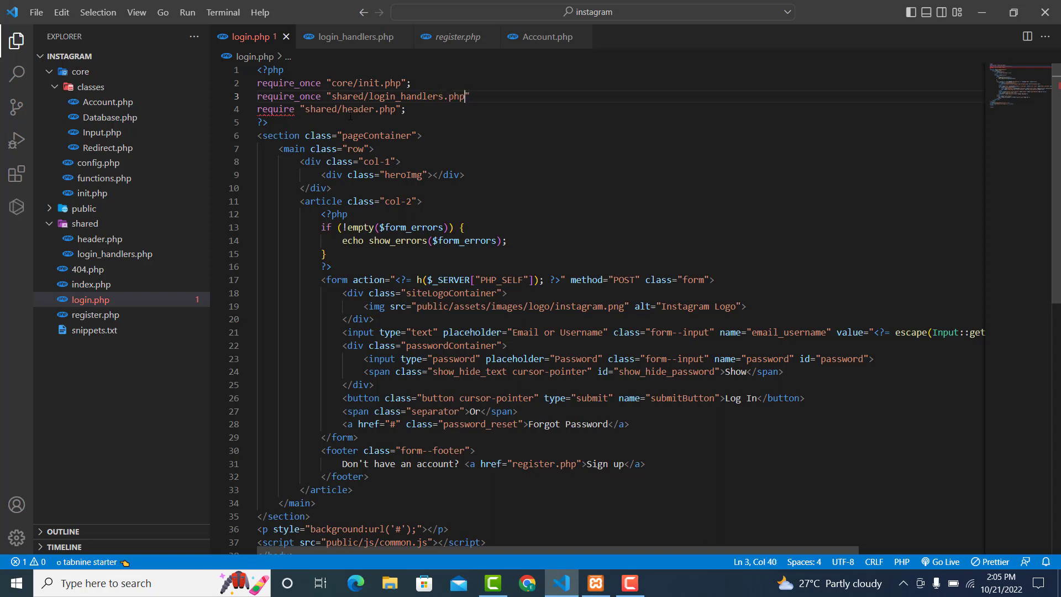
text(";)
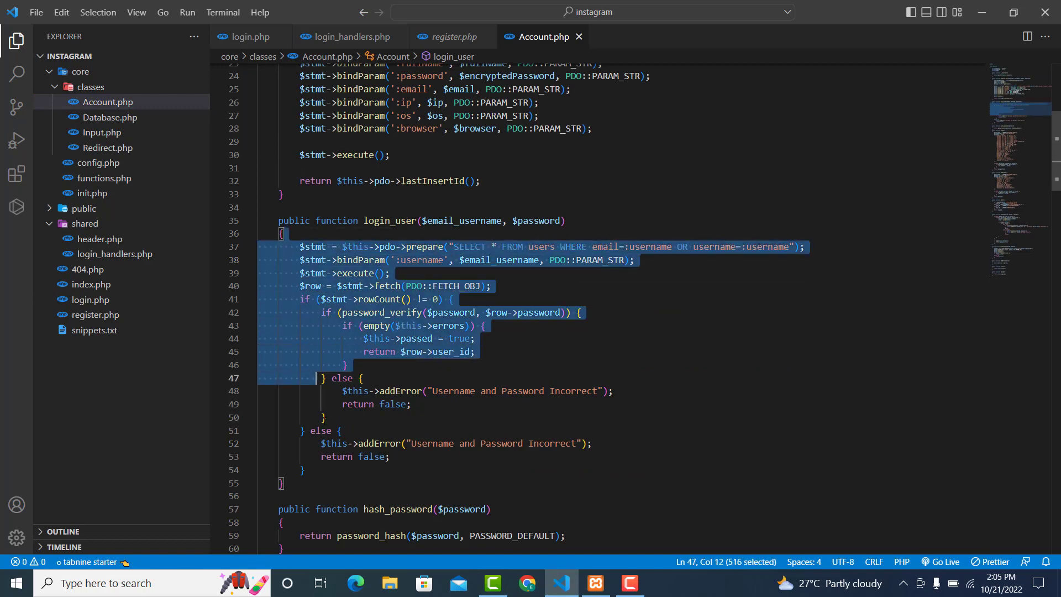
- Wrap login_user's body in if(!empty($email_username) && !empty($password)) in Account.php
key(Delete)
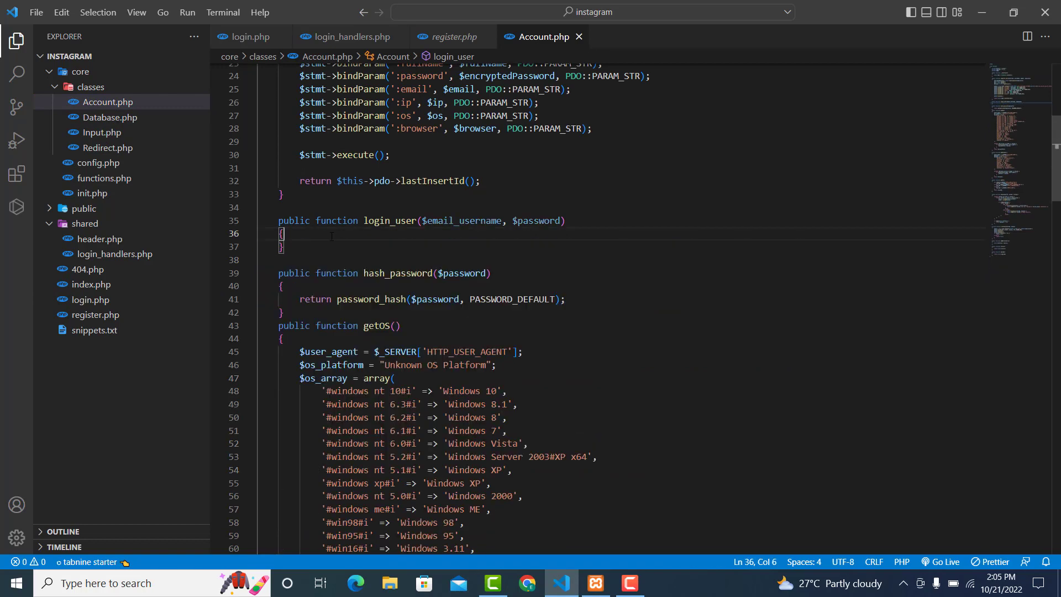
click(428, 221)
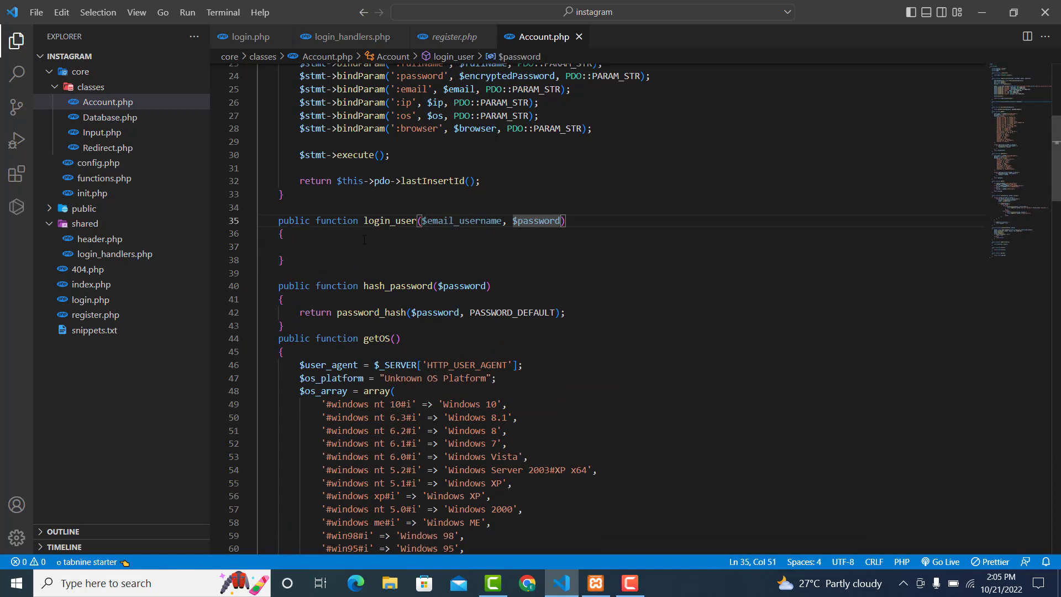
click(358, 246)
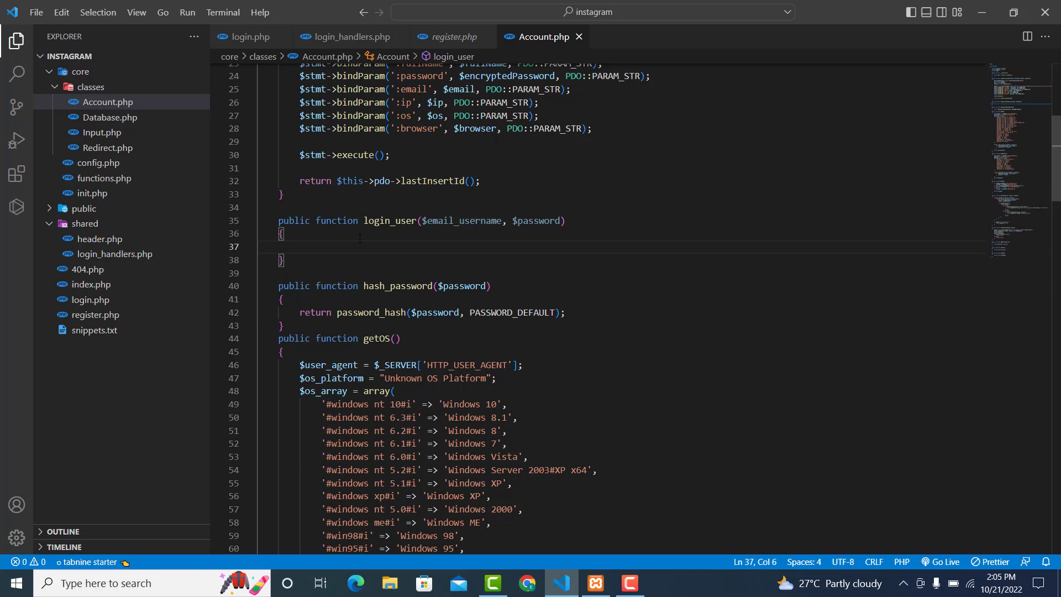
text(if(!)
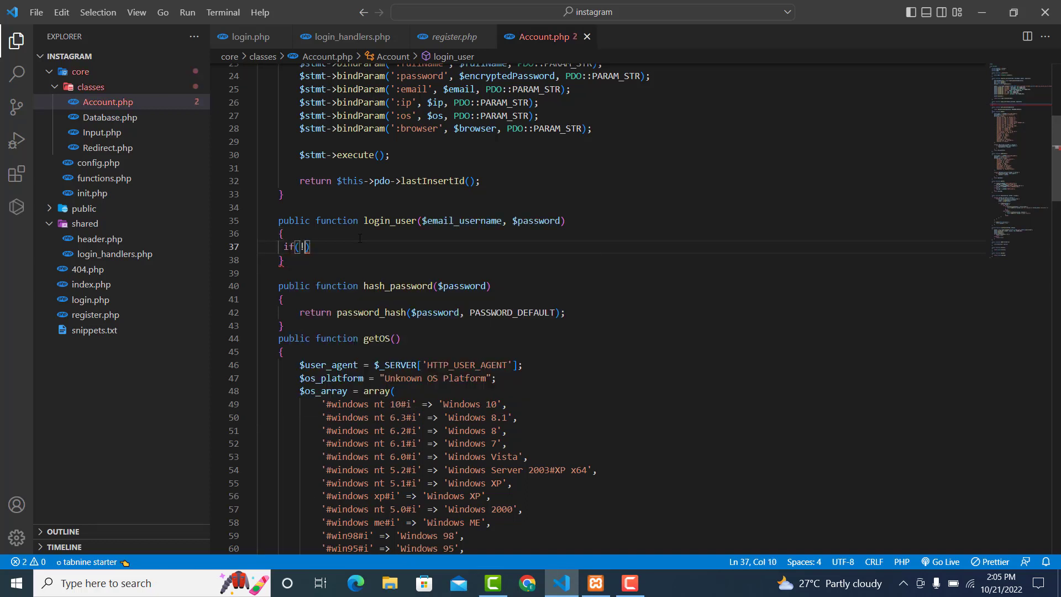
text(empty($email_username))
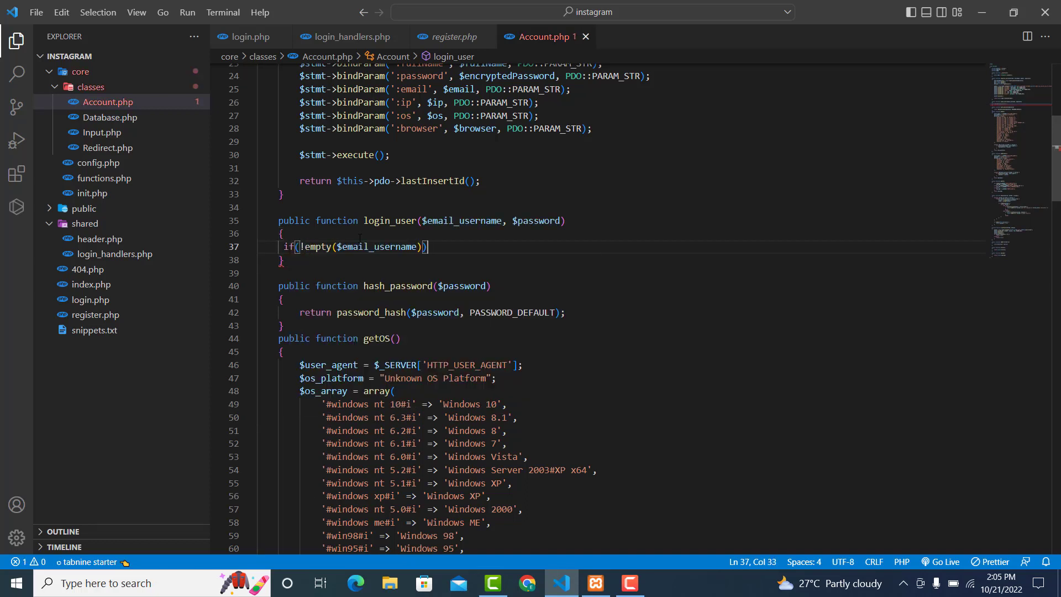
text({)
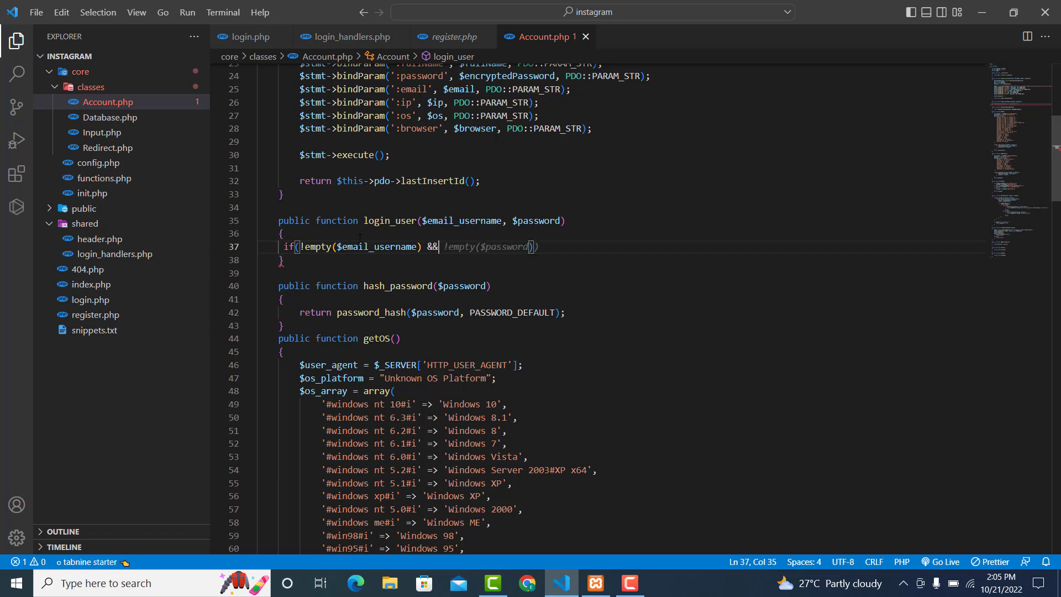
text(!empty($password)) {)
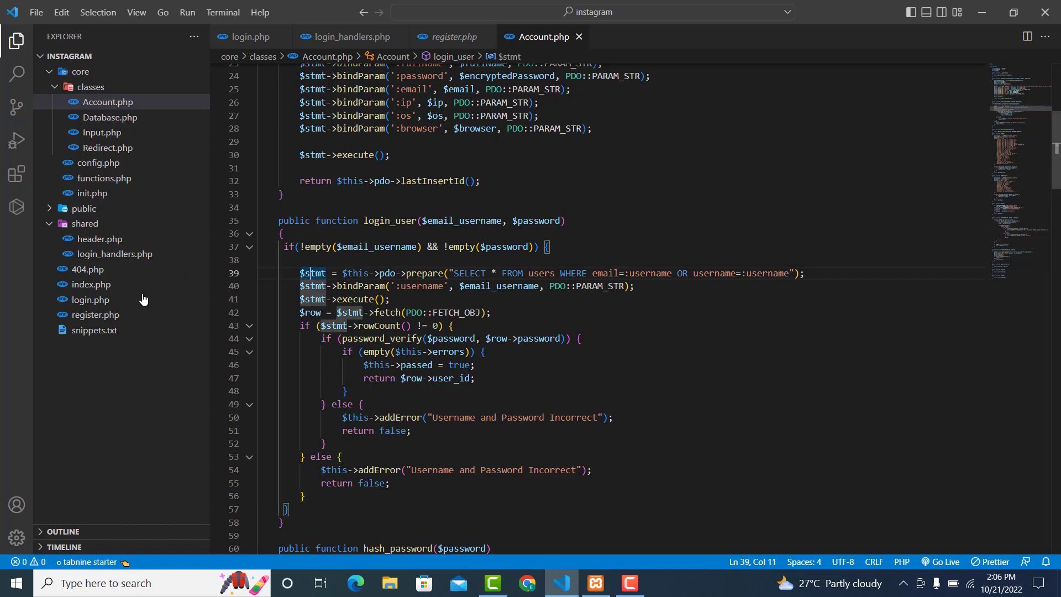
- Cut the registration-handling PHP block out of register.php
click(95, 315)
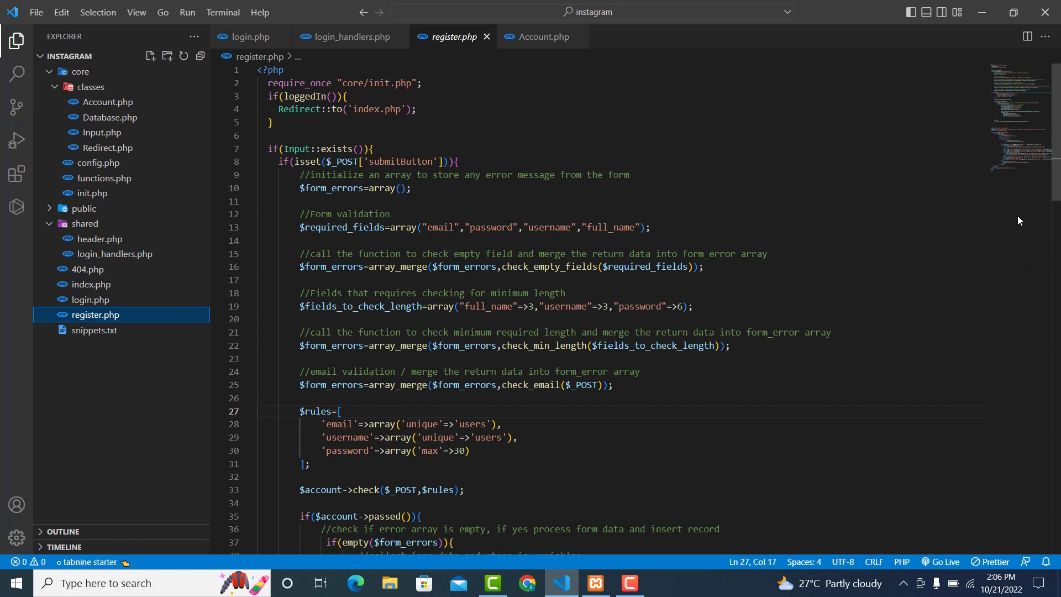
scroll(down, 3)
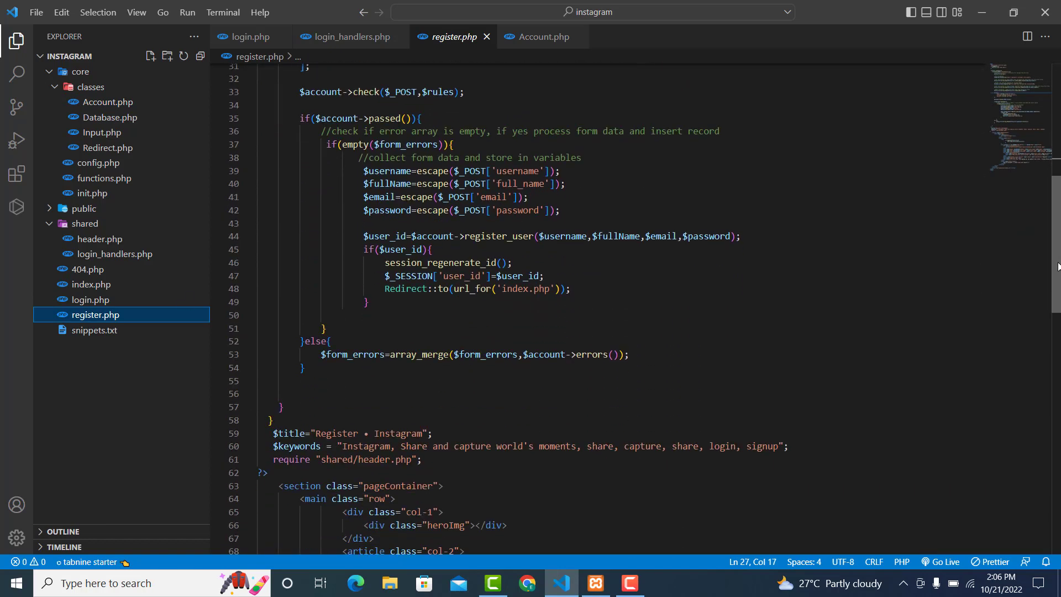
scroll(down, 3)
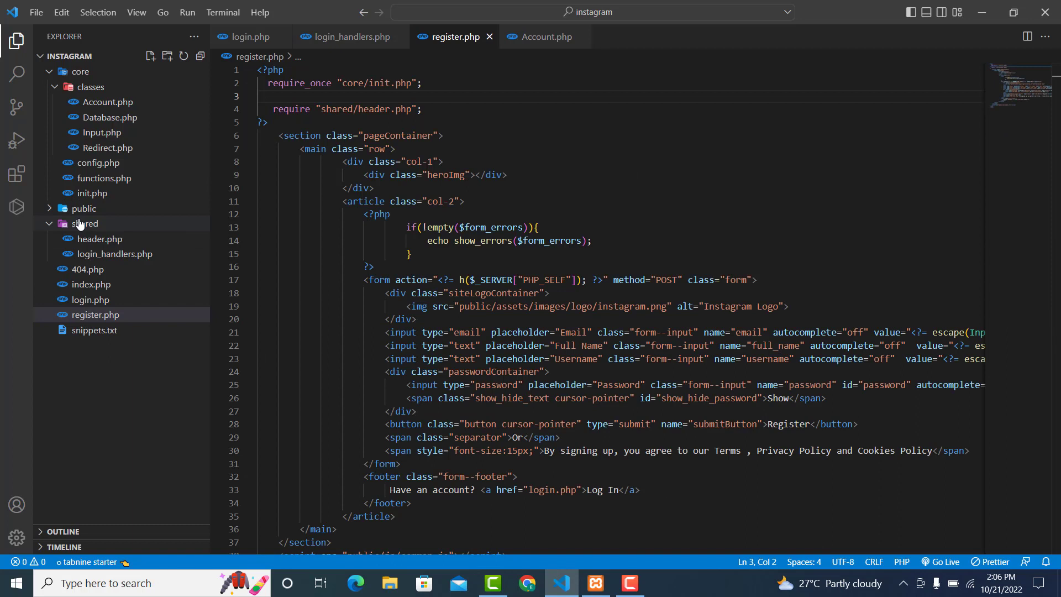
- Create register_handlers.php inside the shared folder
right_click(83, 223)
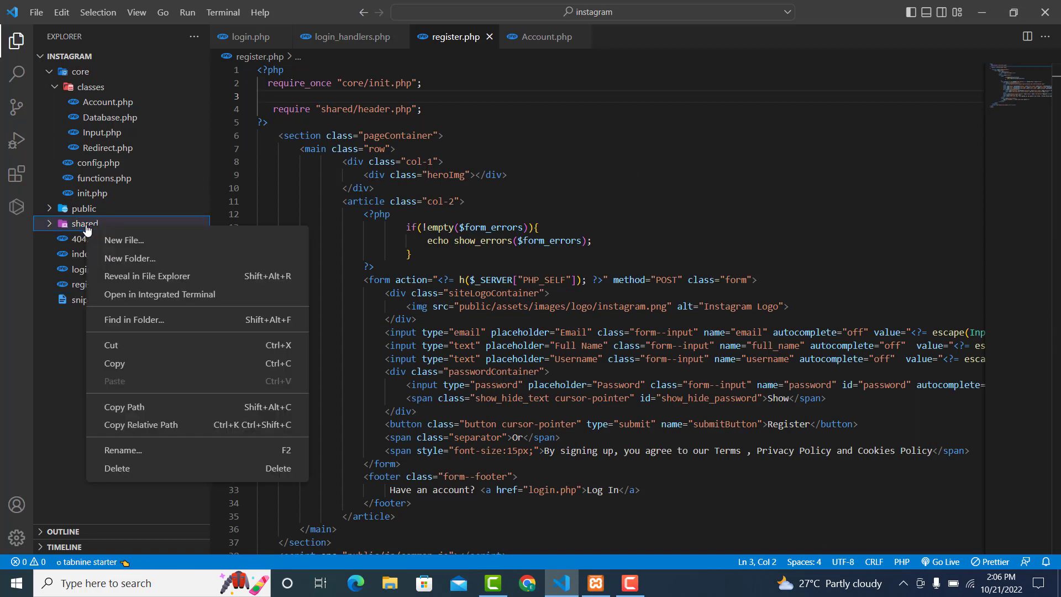
click(123, 239)
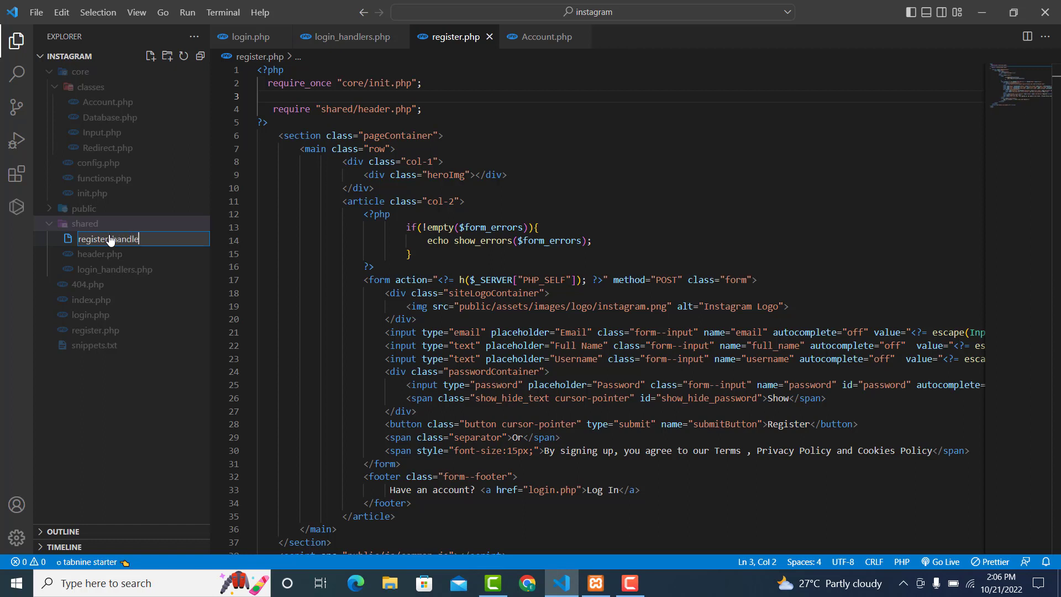
text(register_handlers.)
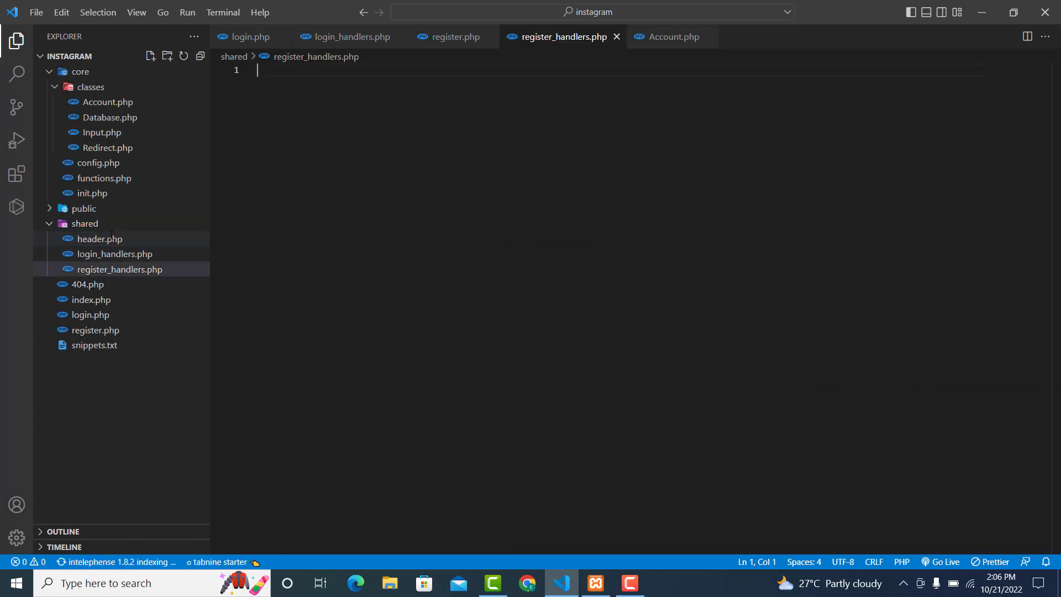
- Paste the cut registration code into register_handlers.php between <?php and ?> tags
text(<?ph)
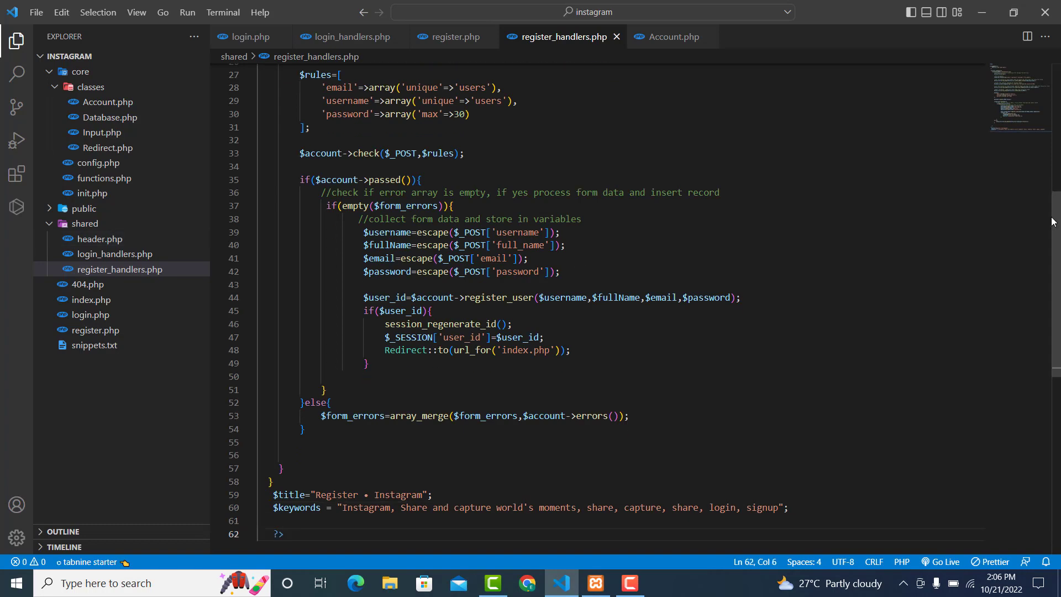
scroll(up, 3)
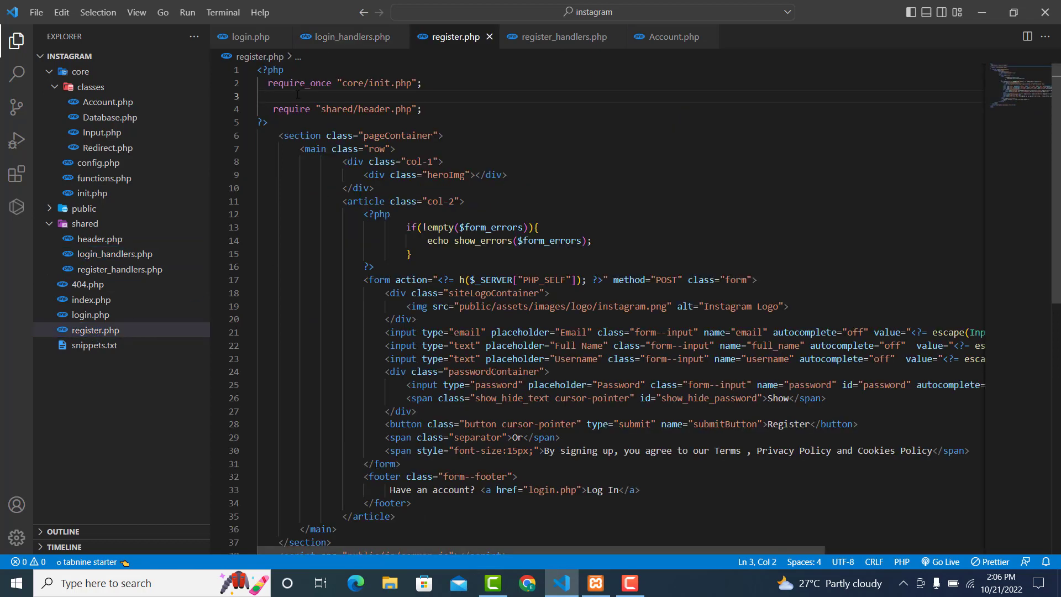
- Start a require_once "shared/..." line in register.php after the init include
text(require_once)
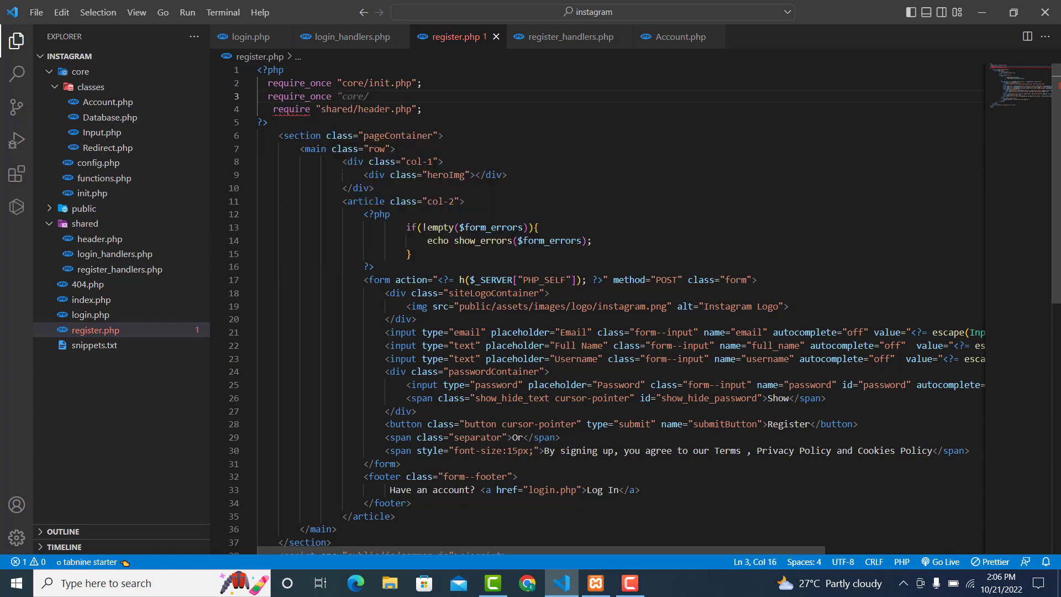
text(shared)
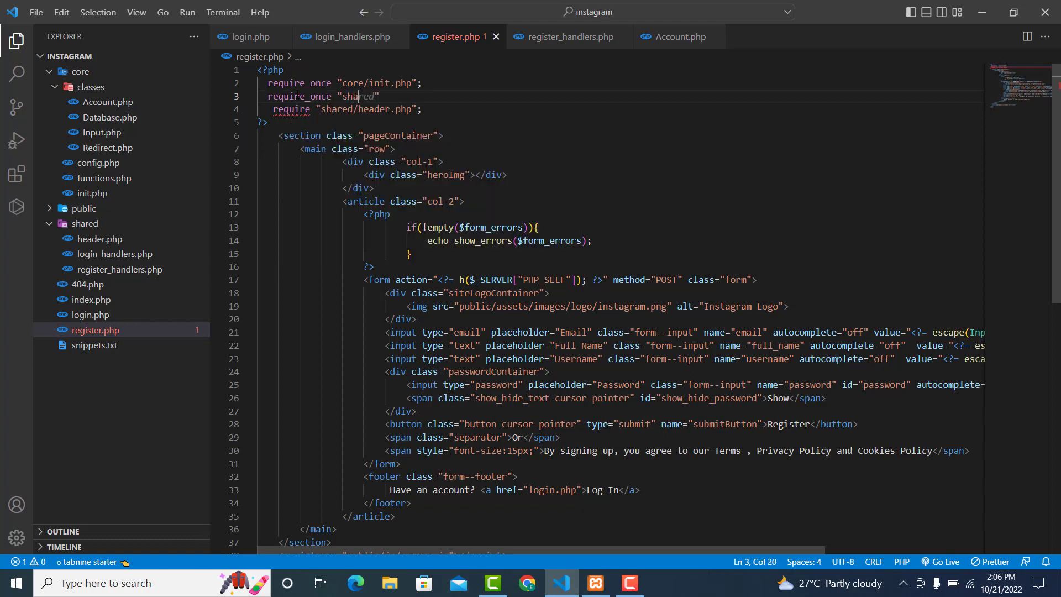